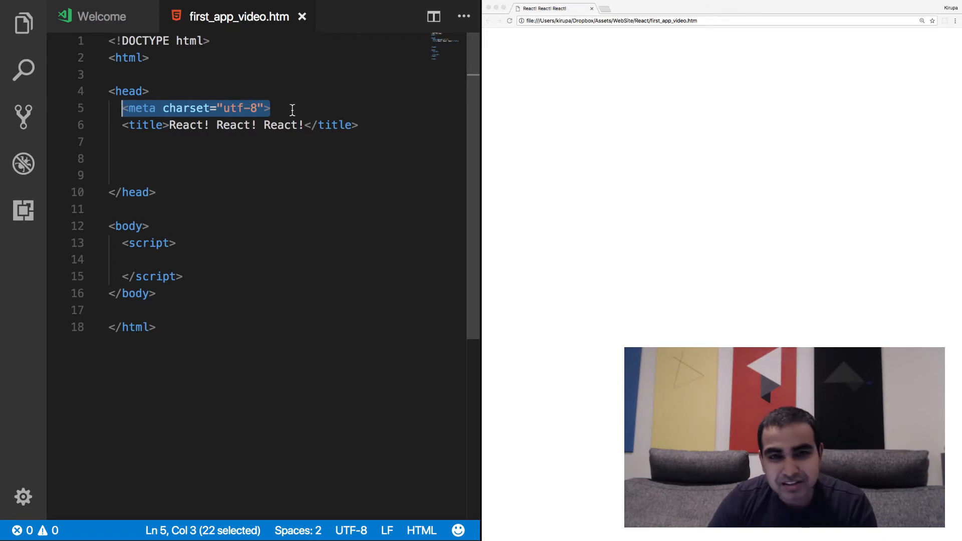
Add the unpkg React, ReactDOM and Babel script tags to the head, strip crossorigin and blank lines, and save.
click(270, 108)
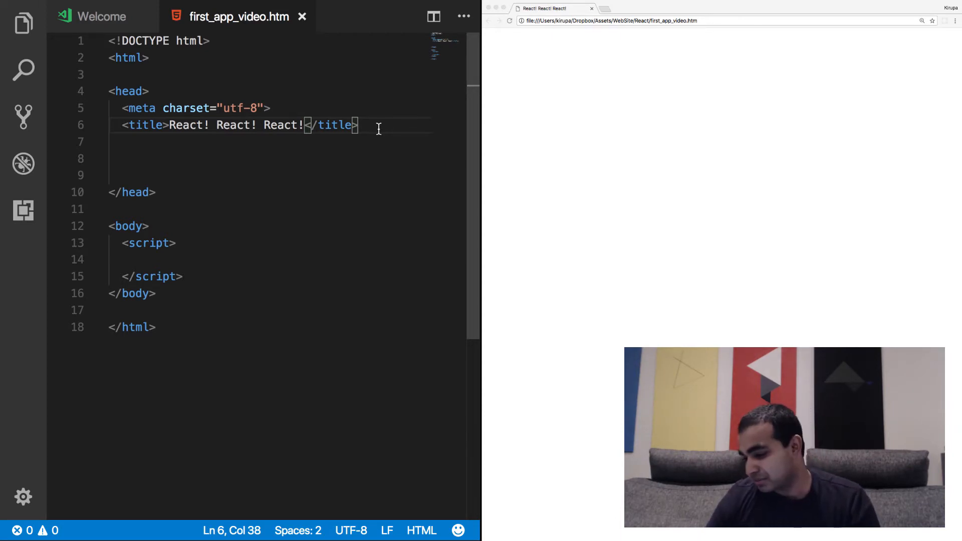
key(enter)
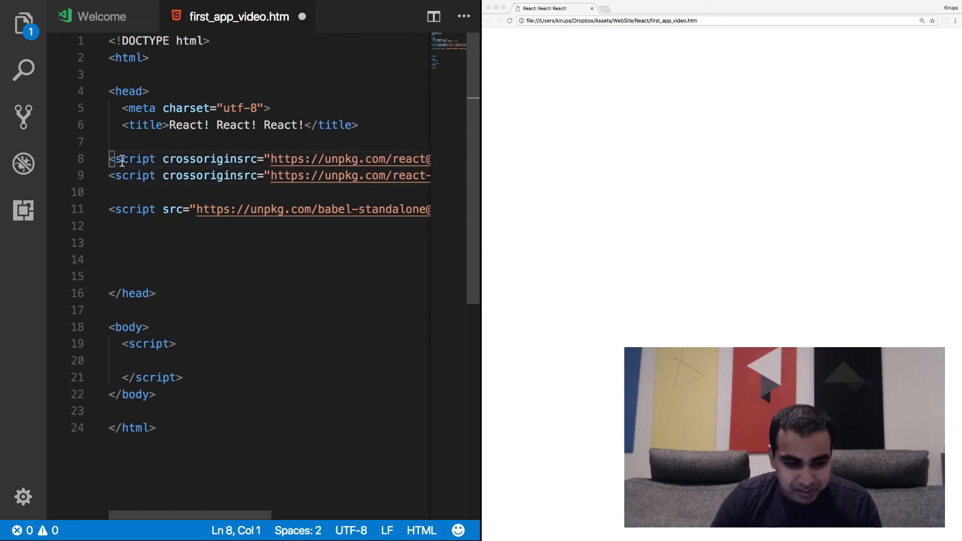
drag(109, 159, 182, 210)
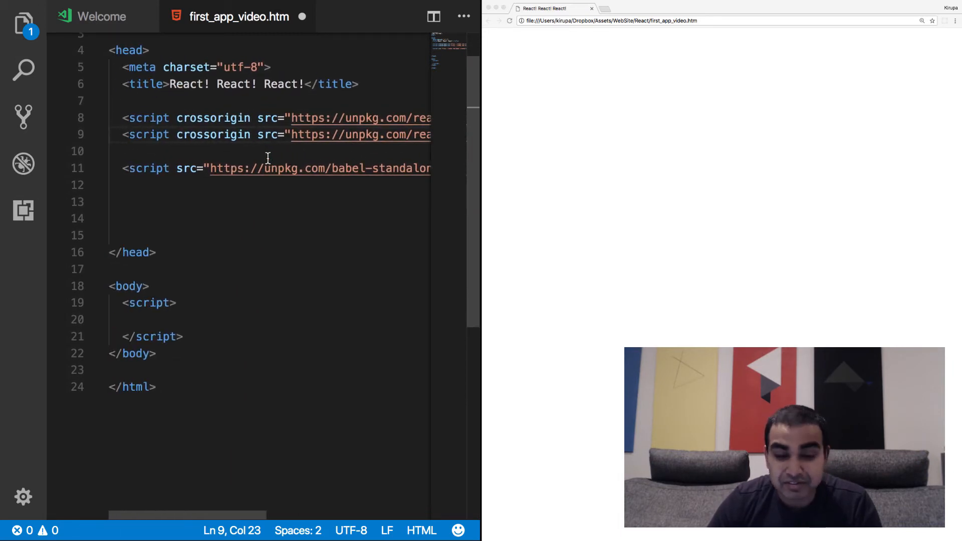
scroll(right, 3)
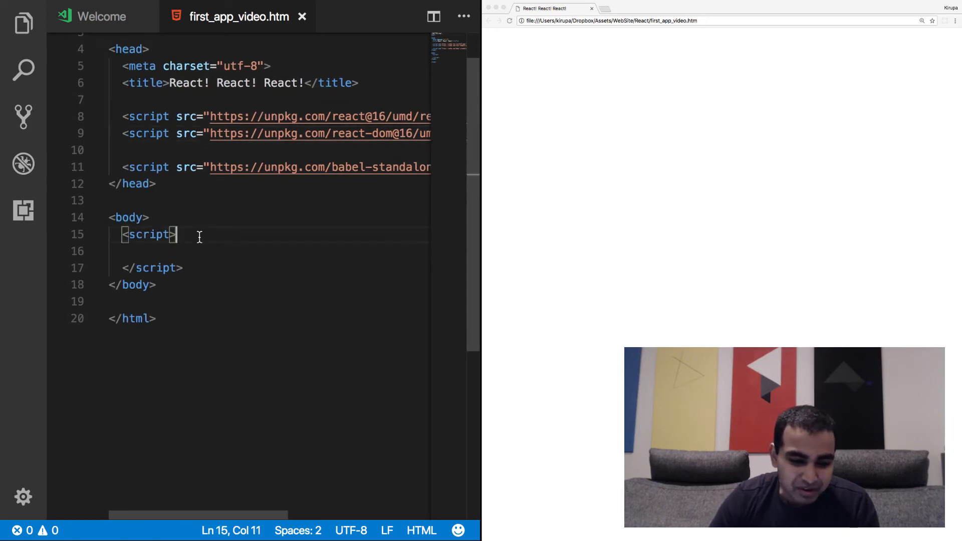
Write ReactDOM.render(); in the body script with an empty line between its parentheses.
key(enter)
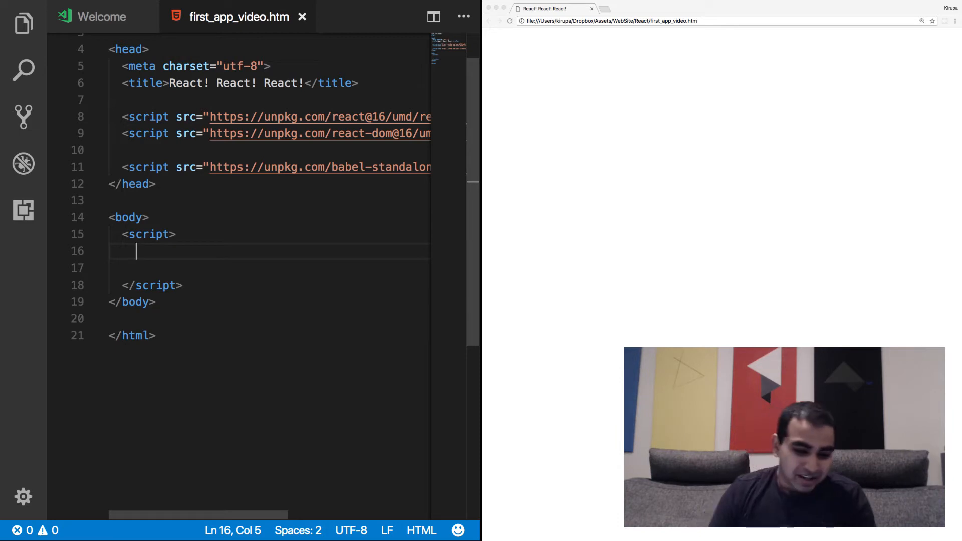
click(147, 235)
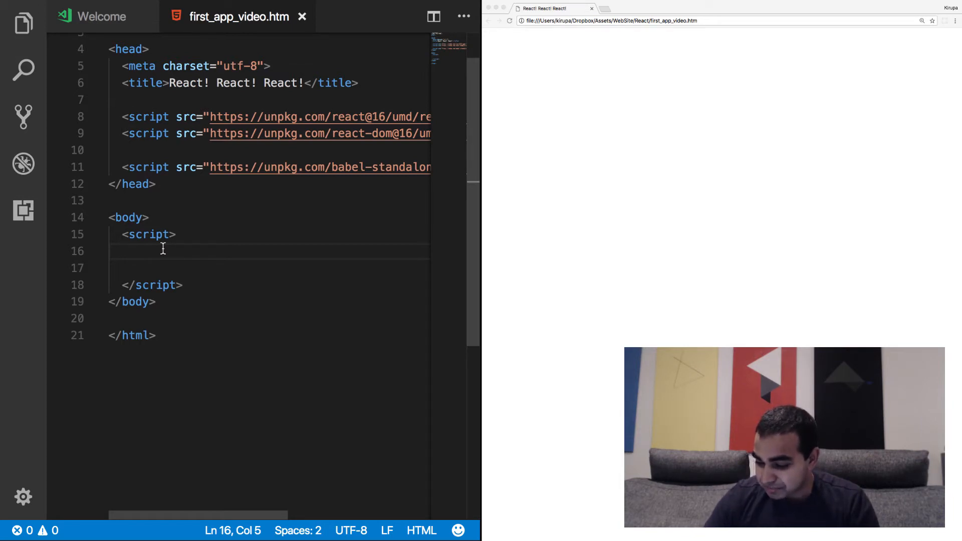
text(ReactDOM.ren)
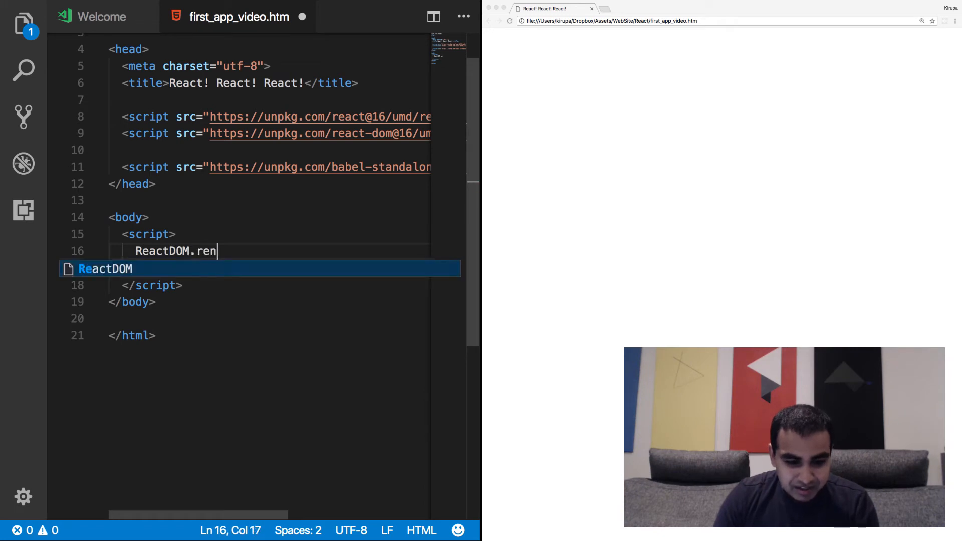
text(der())
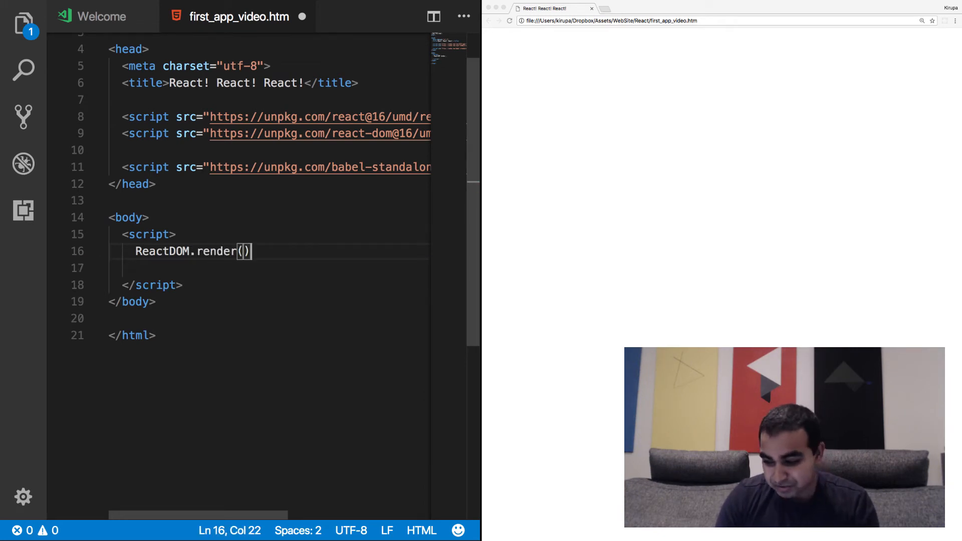
text(;)
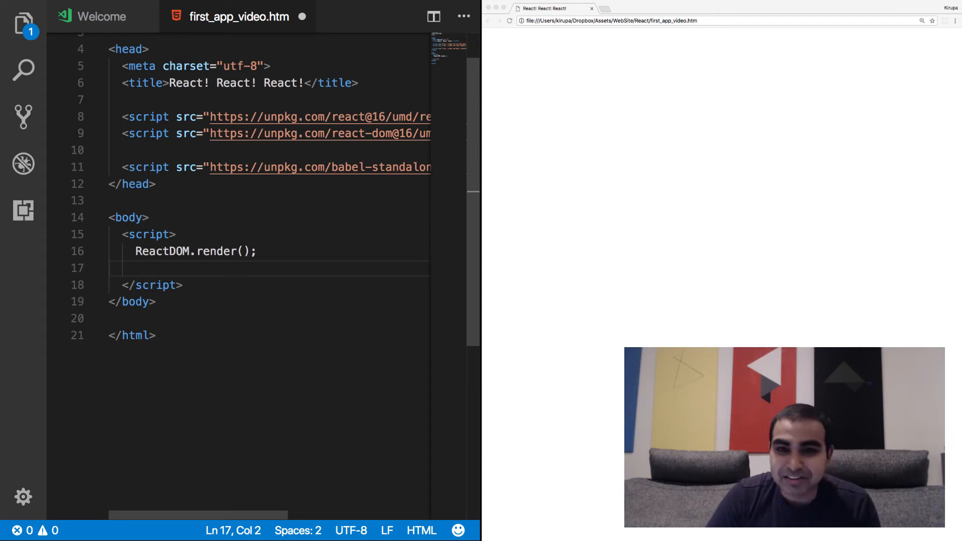
key(Backspace)
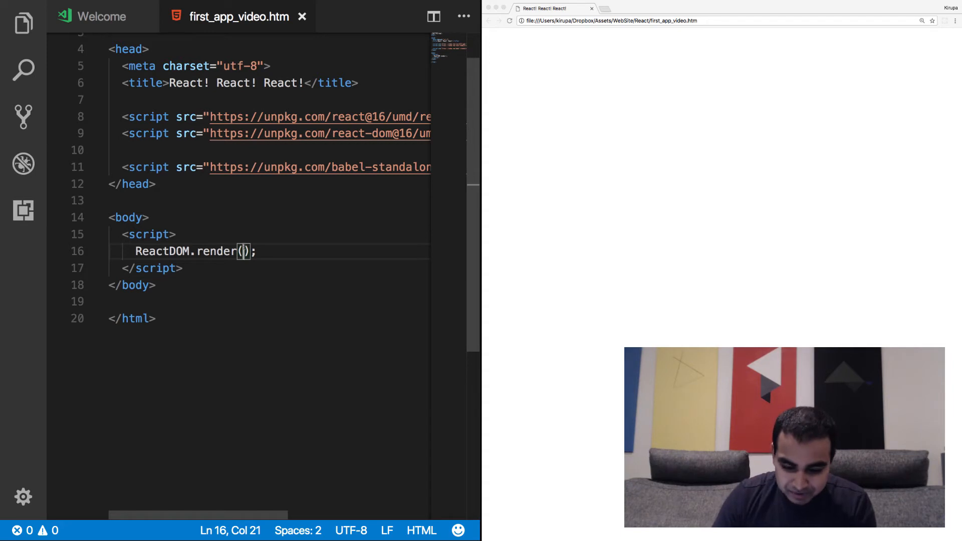
key(Enter)
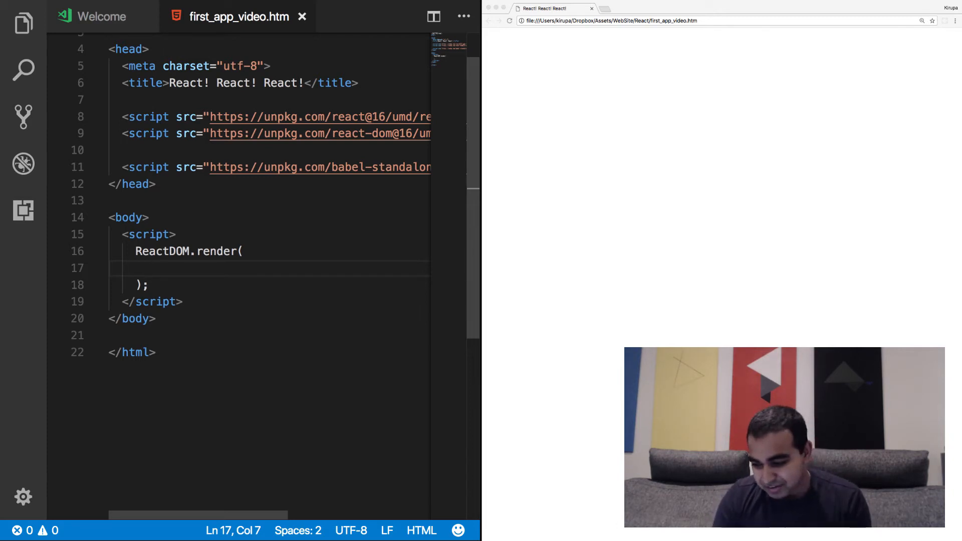
Pass <h1>Sherlock Holmes!</h1> and document.body as the two render arguments.
text(<h1>)
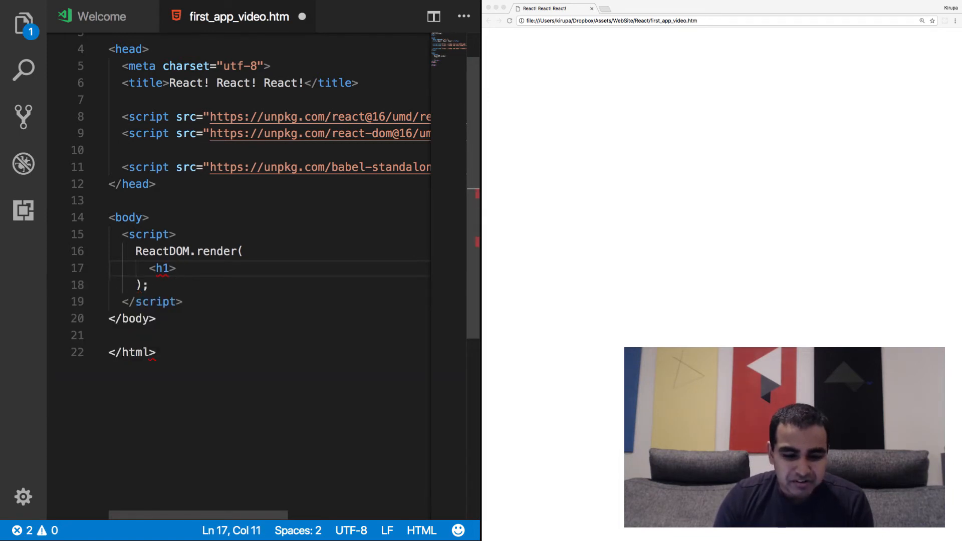
text(Sherlock Holmes)
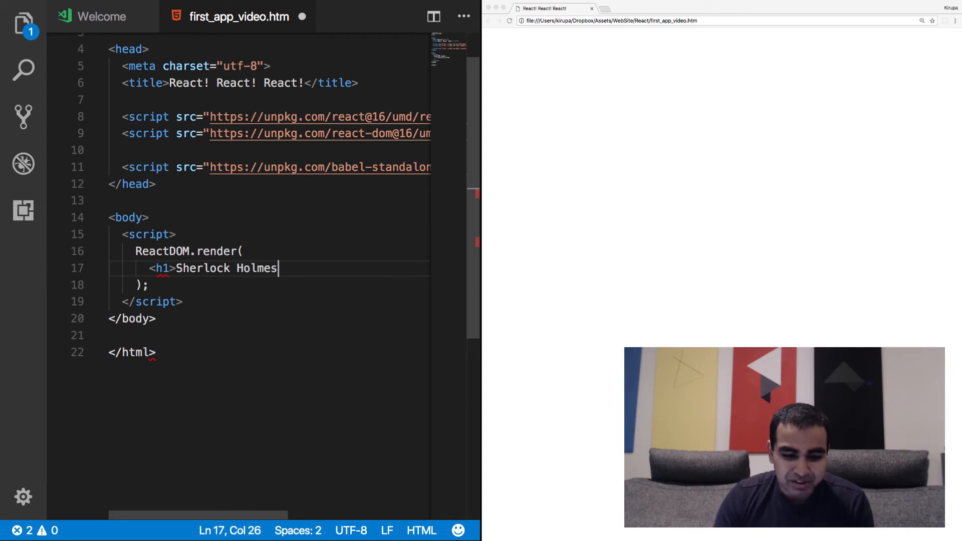
text(!</h1>)
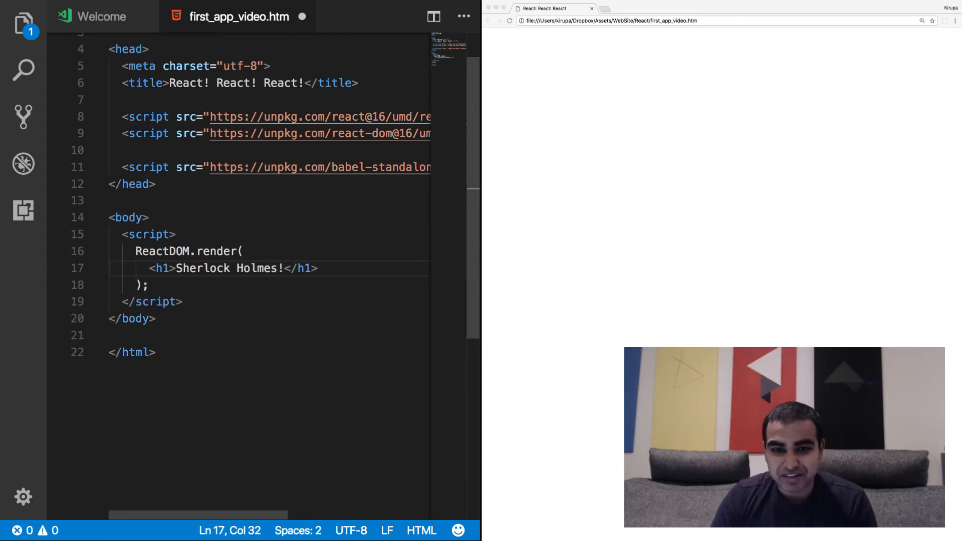
text(,)
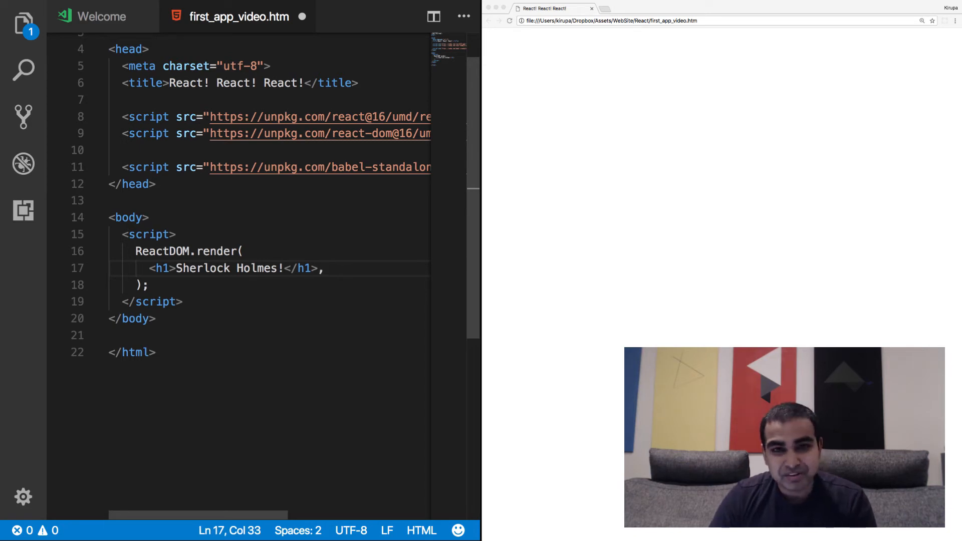
key(enter)
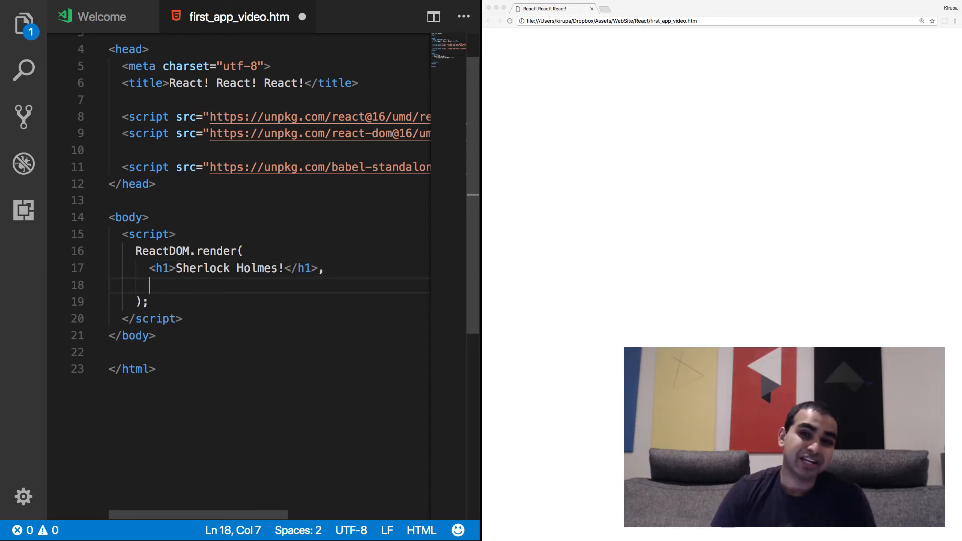
text(d)
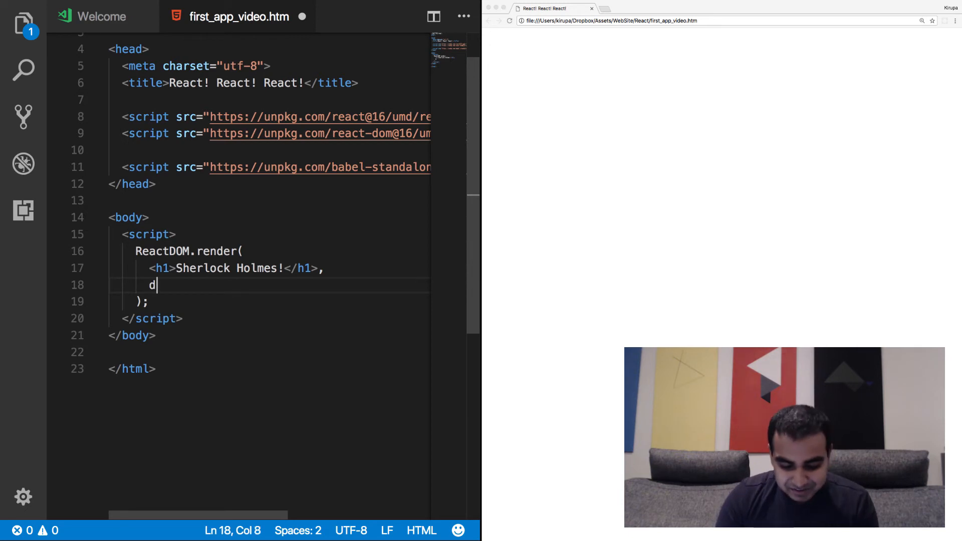
text(ocument.body)
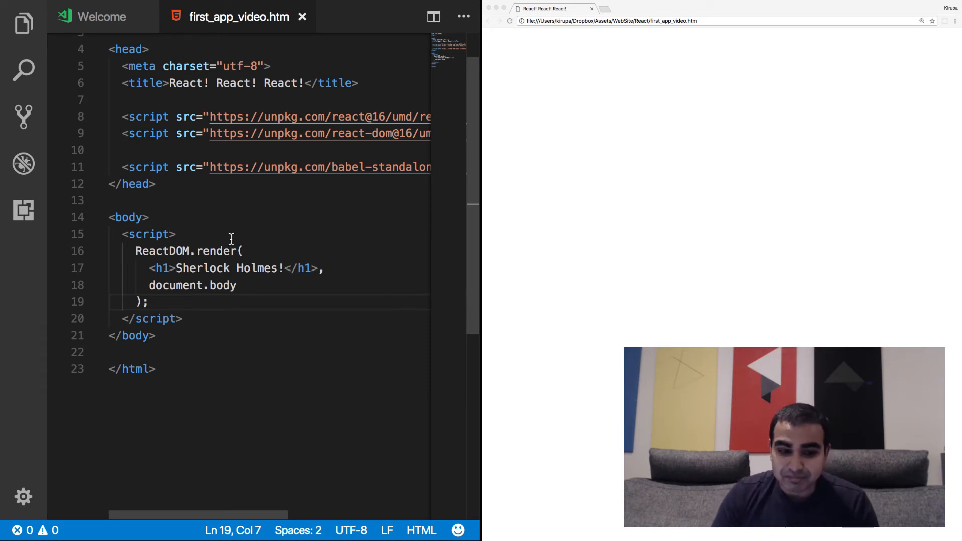
click(174, 235)
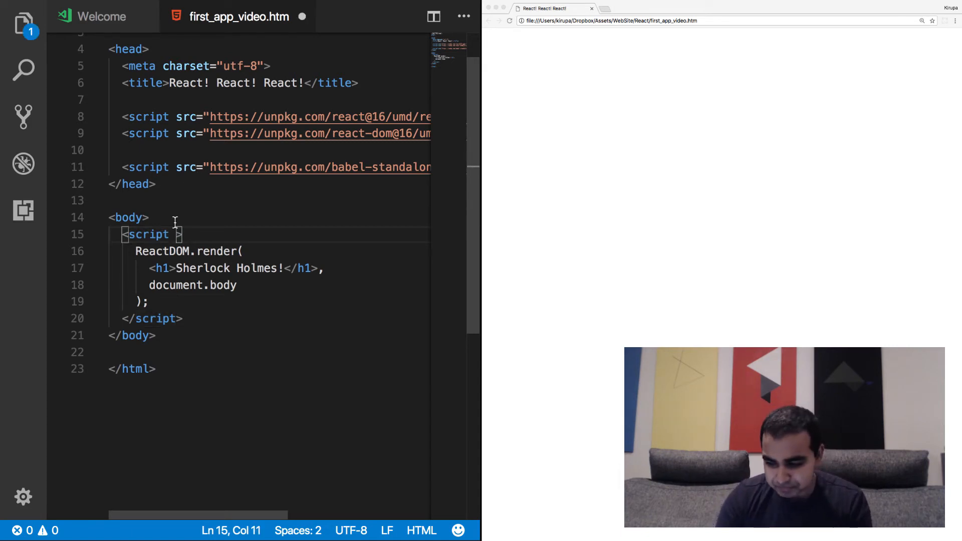
Give the body script tag type="text/babel" and save the file.
text(type="text/babel)
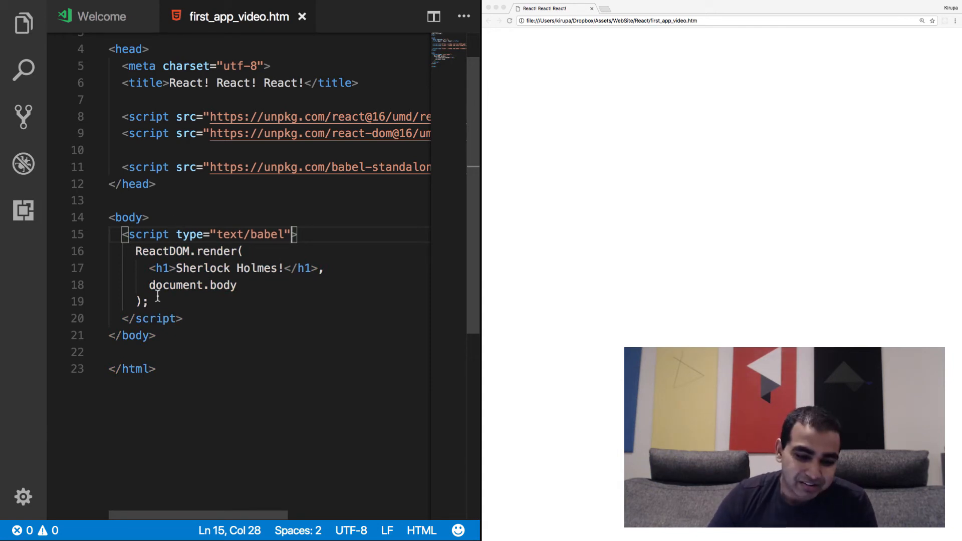
drag(135, 250, 148, 301)
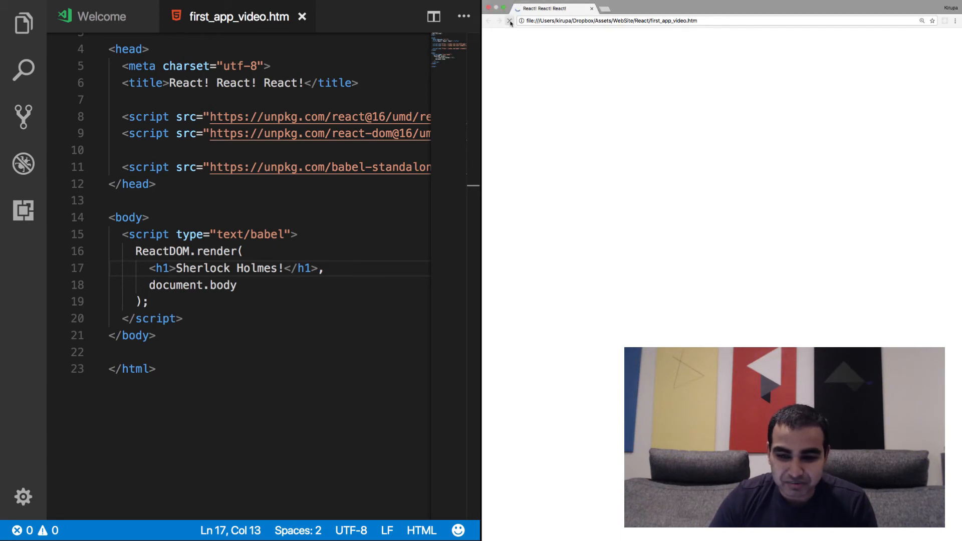
Reload Chrome to show the Sherlock Holmes! heading, then start a new line at the top of the body.
click(509, 20)
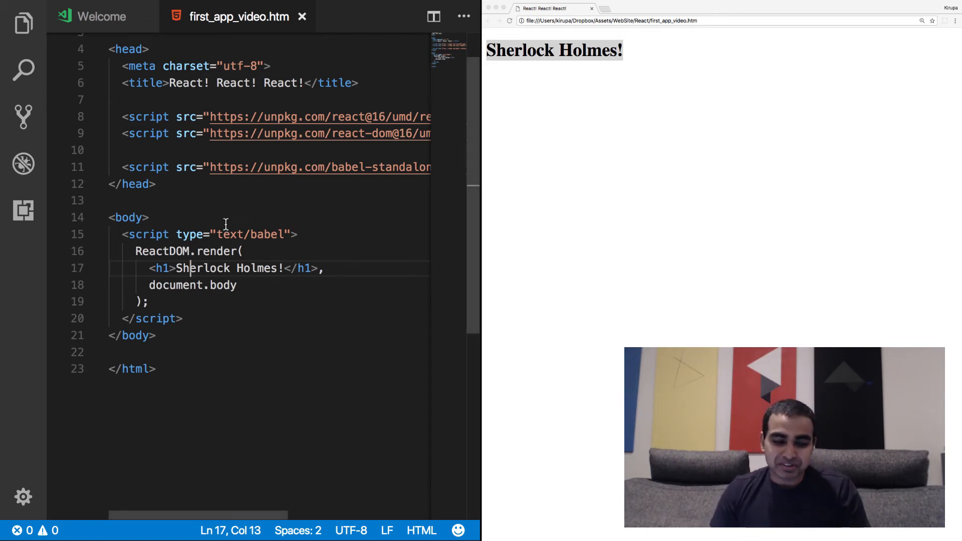
click(129, 218)
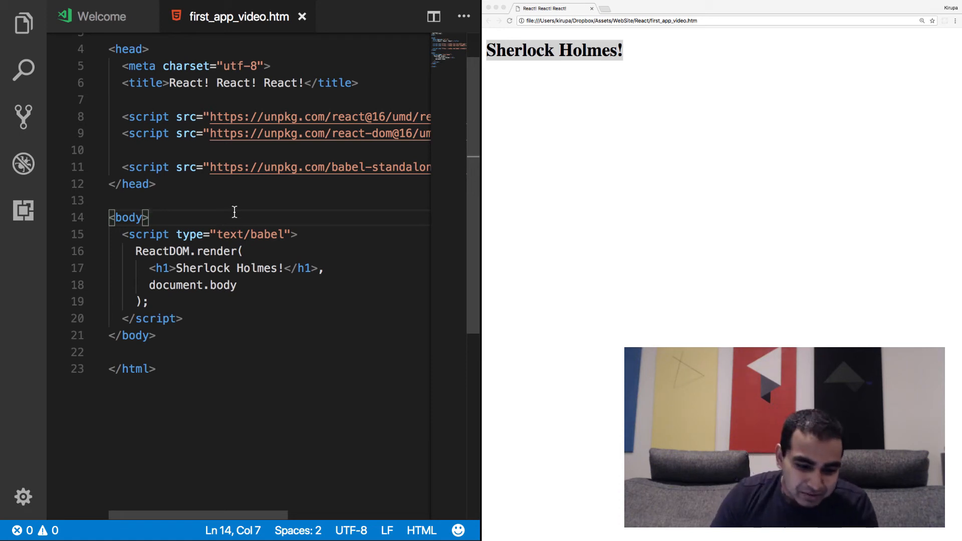
key(Enter)
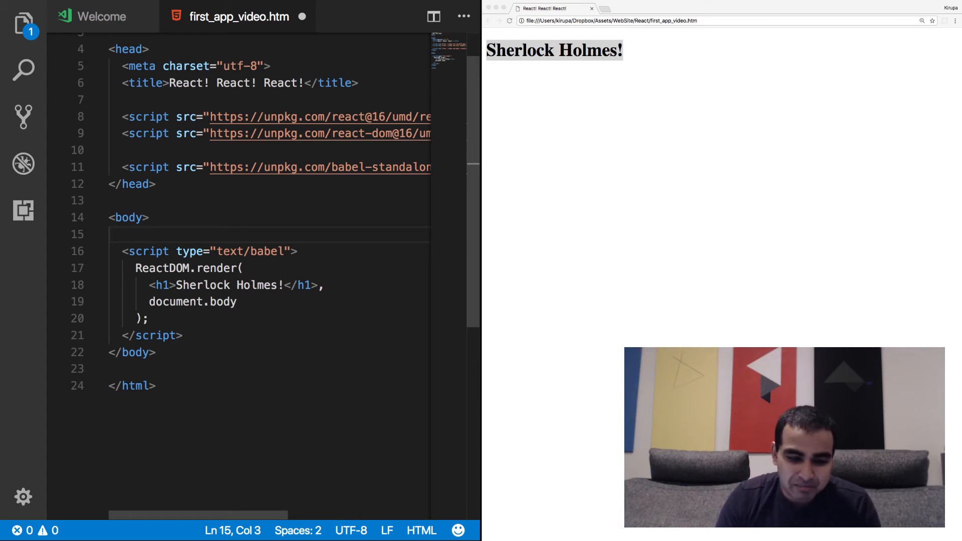
Add an empty <div id="container"></div> at the top of the body.
text(<div)
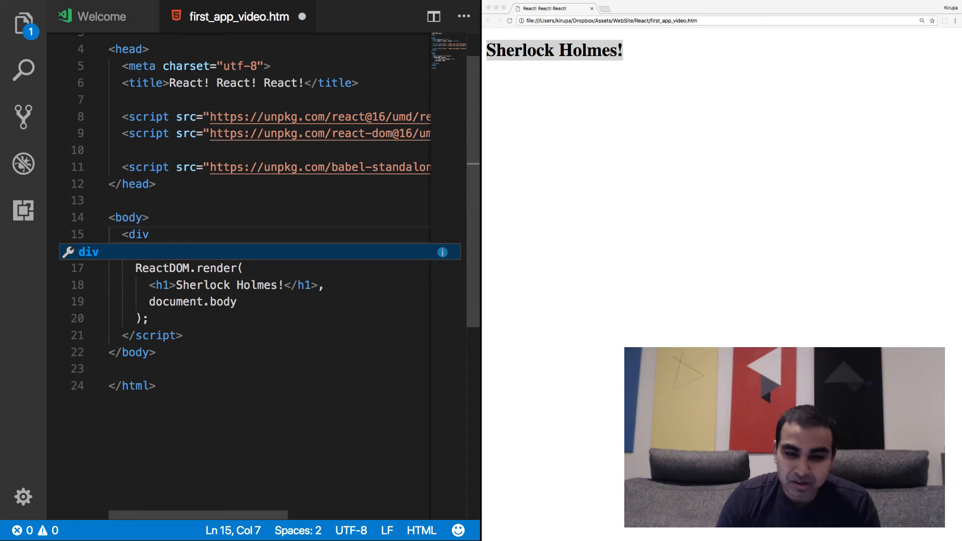
text(id="con)
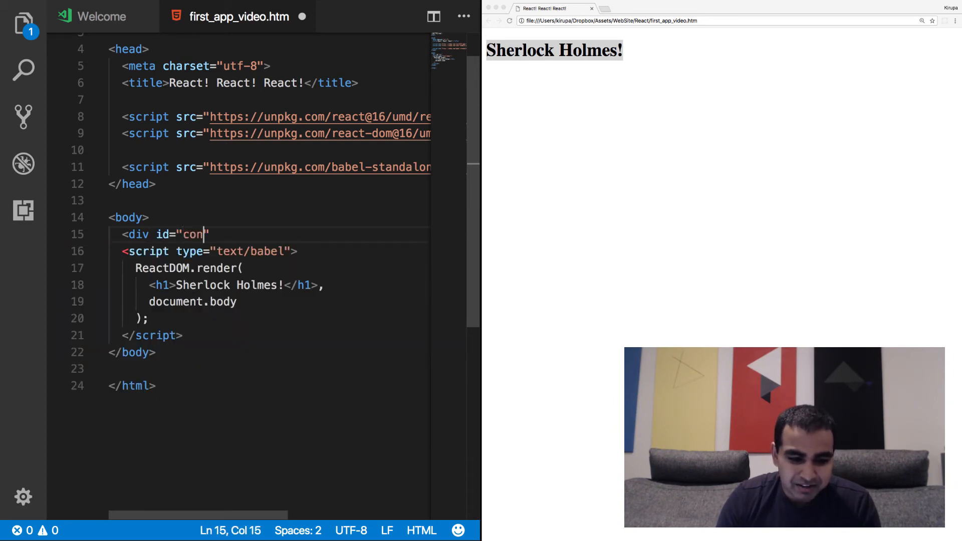
text(tainer"></div>)
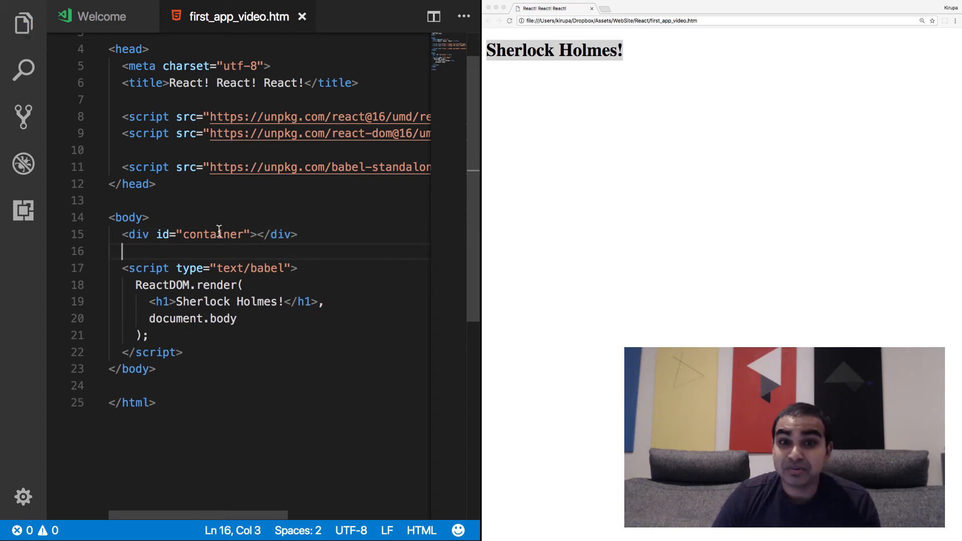
Replace document.body with document.querySelector("#container") as the render target.
double_click(175, 319)
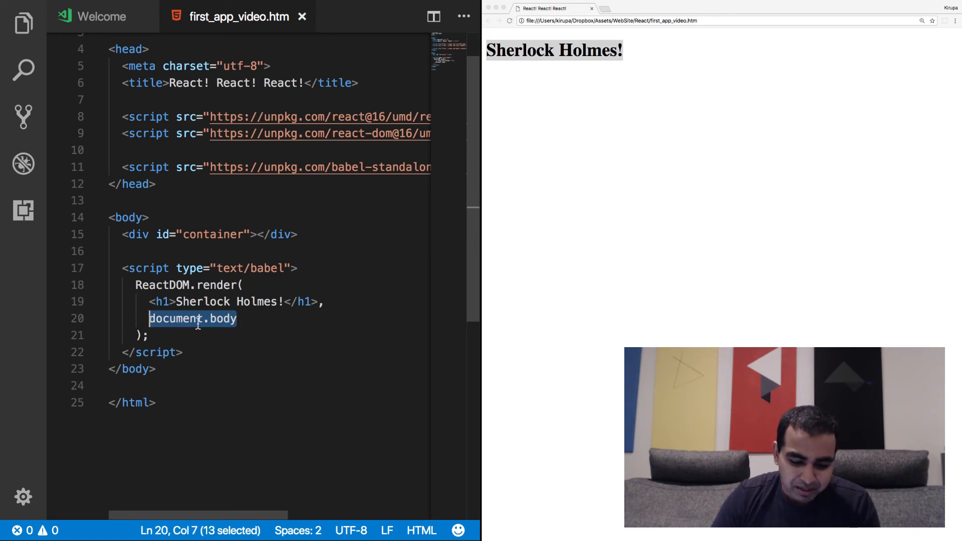
text(document.querySelector(")
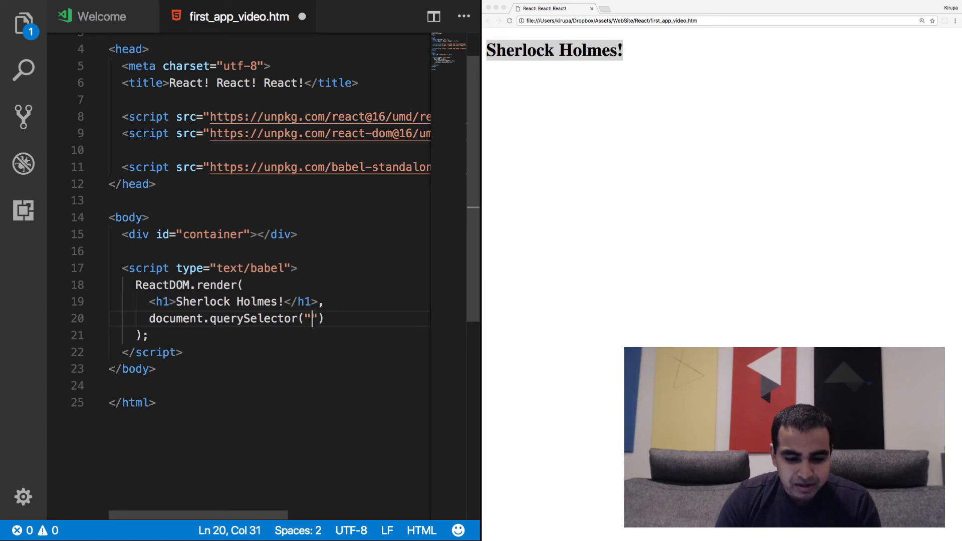
text(#container)
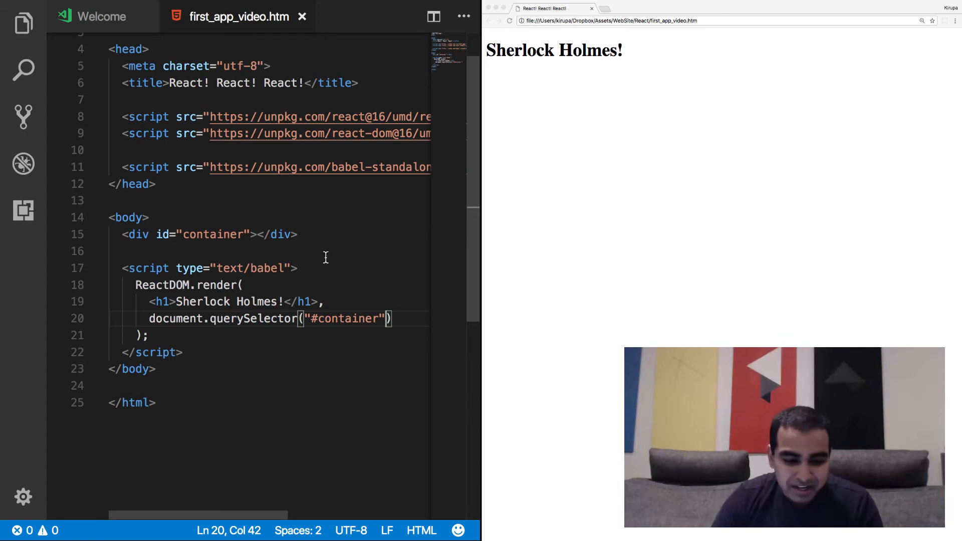
key(enter)
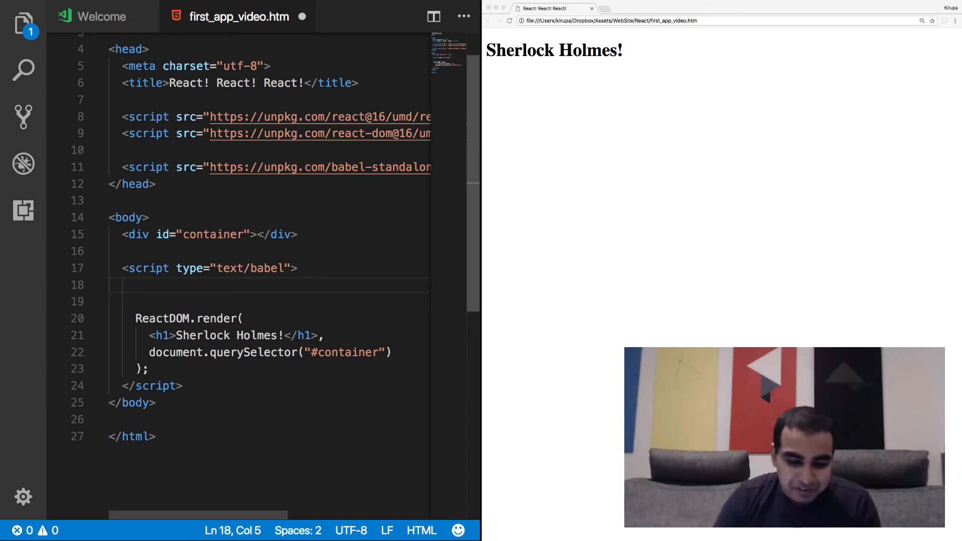
Declare var destination = document.querySelector("#container") and render into destination instead.
text(var dest)
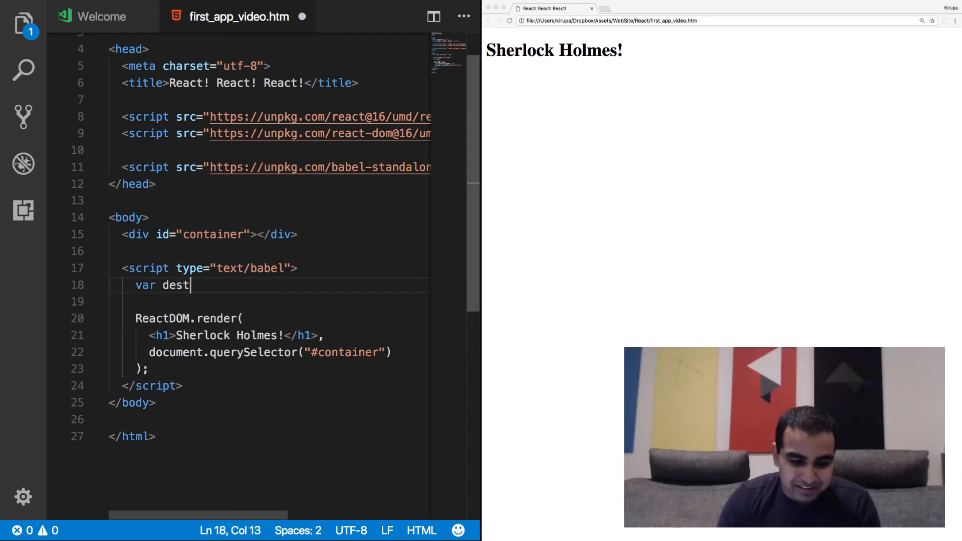
text(ination = document.querySelector("#c)
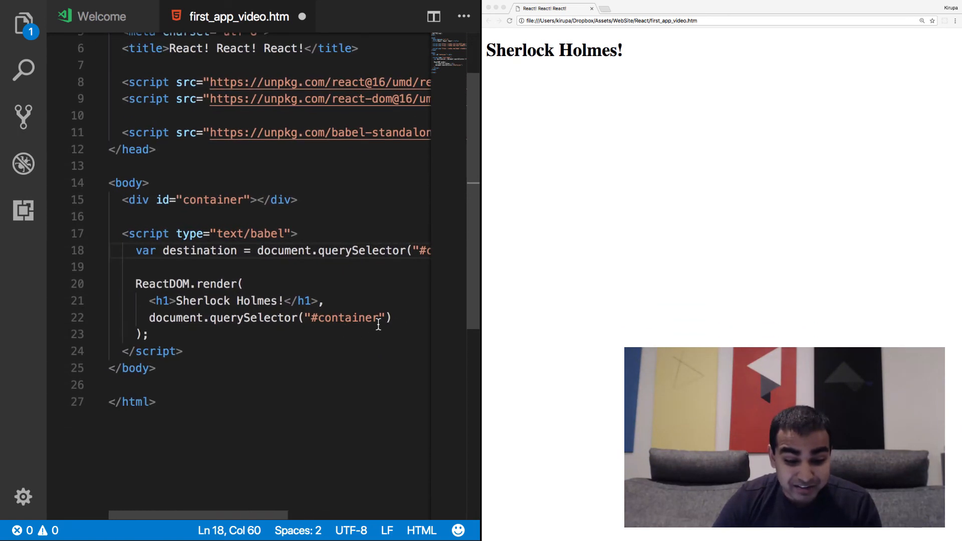
drag(149, 317, 391, 318)
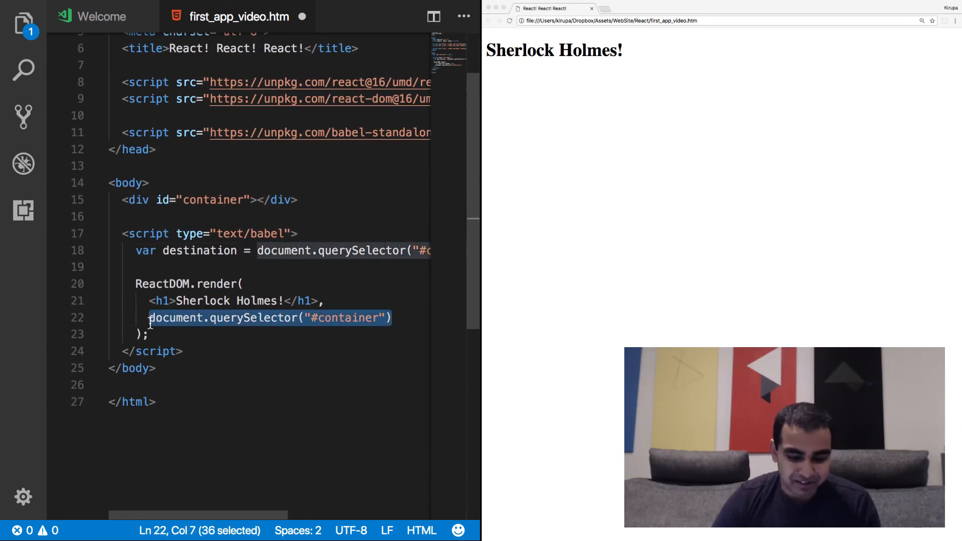
text(destination)
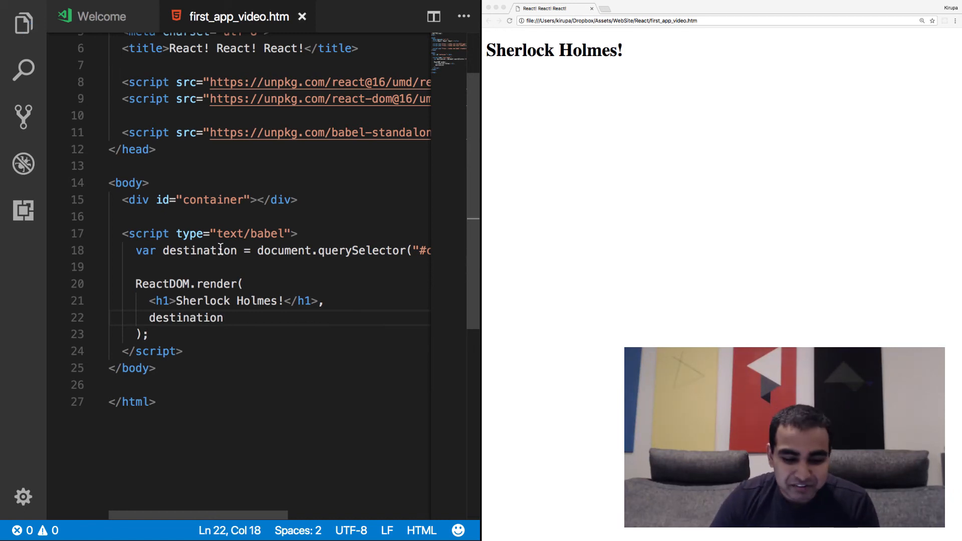
scroll(down, 3)
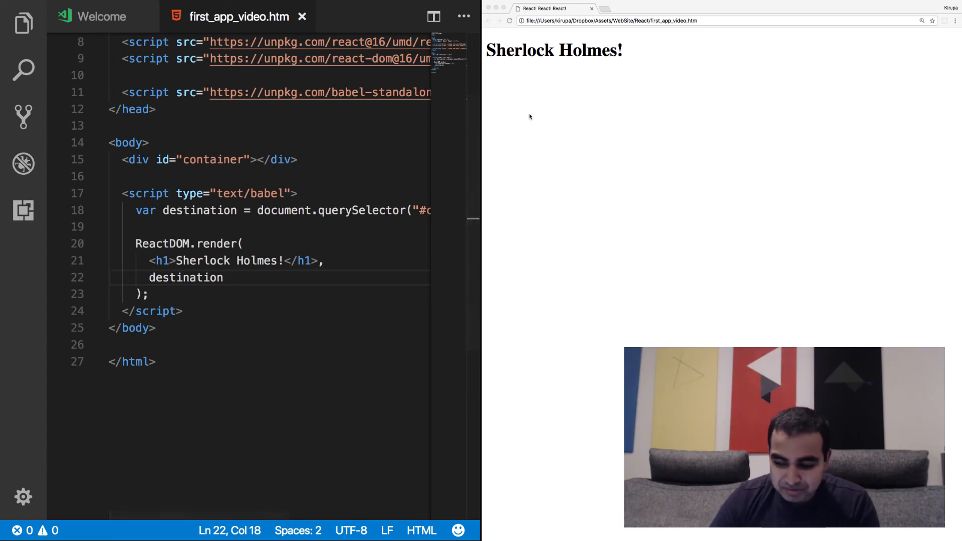
Insert an empty <style></style> block before the closing head tag.
click(194, 193)
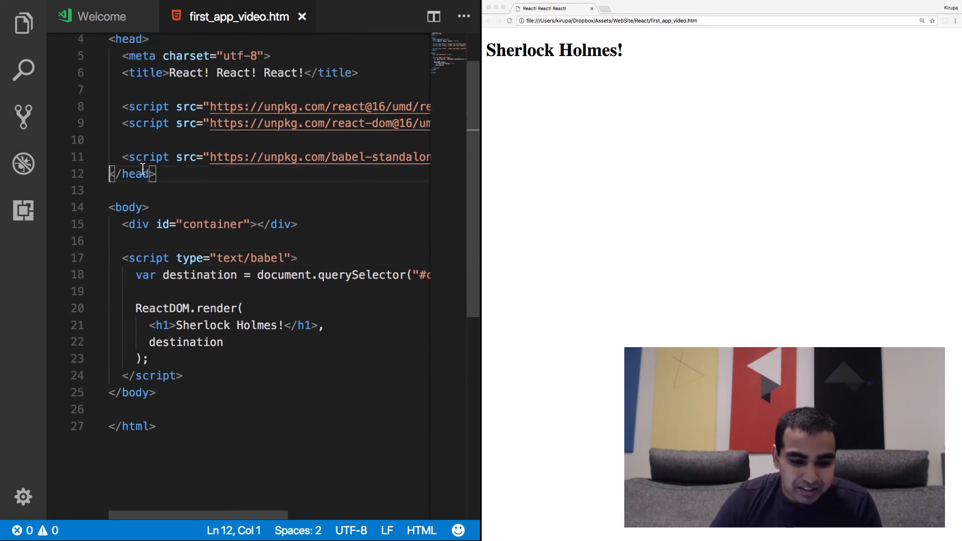
key(enter)
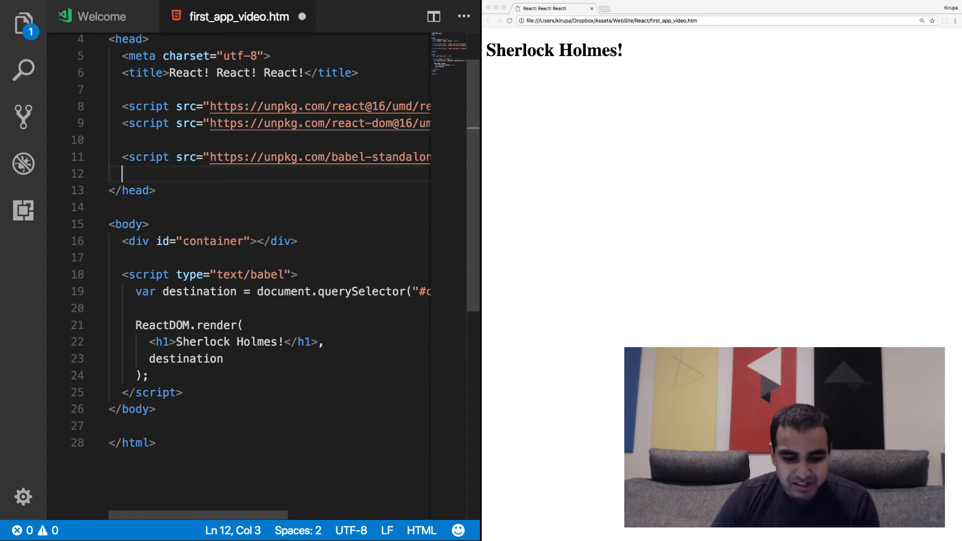
text(<style></style>)
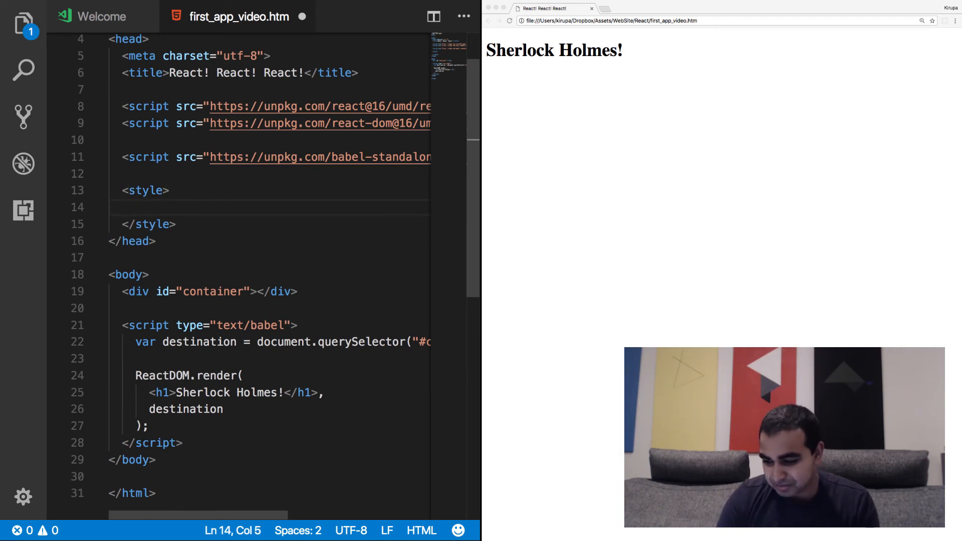
Style #container with padding 50px and background-color #EEE, then reload to see the gray box.
text(#container {)
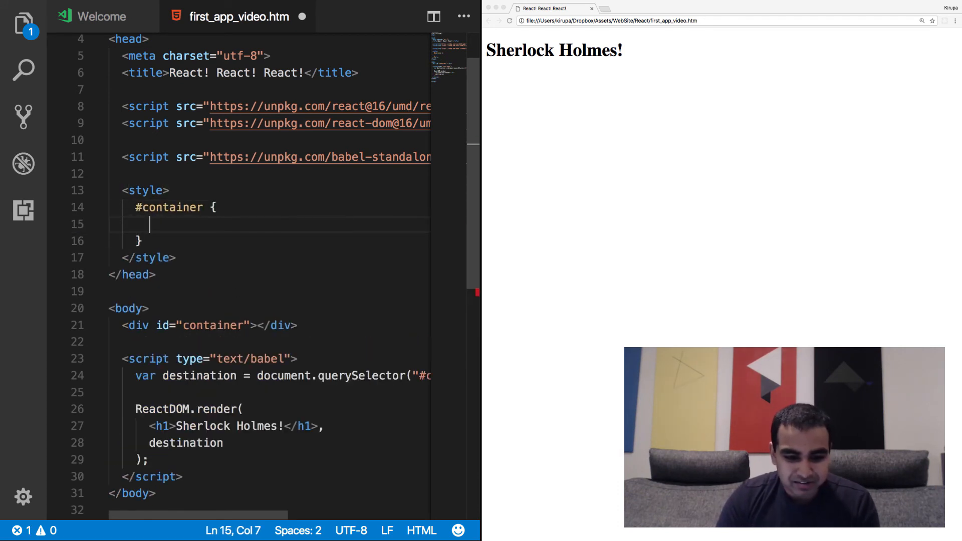
text(padding:)
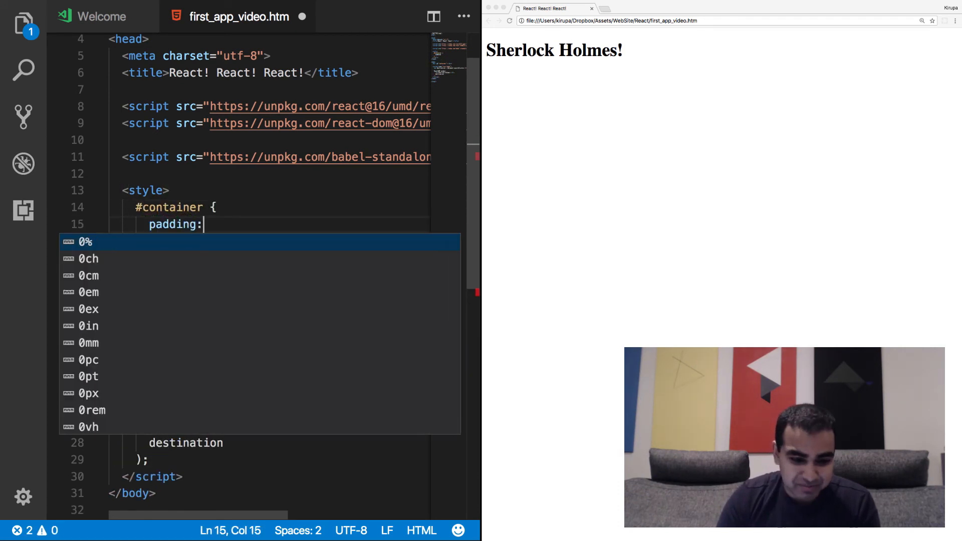
text(50px;)
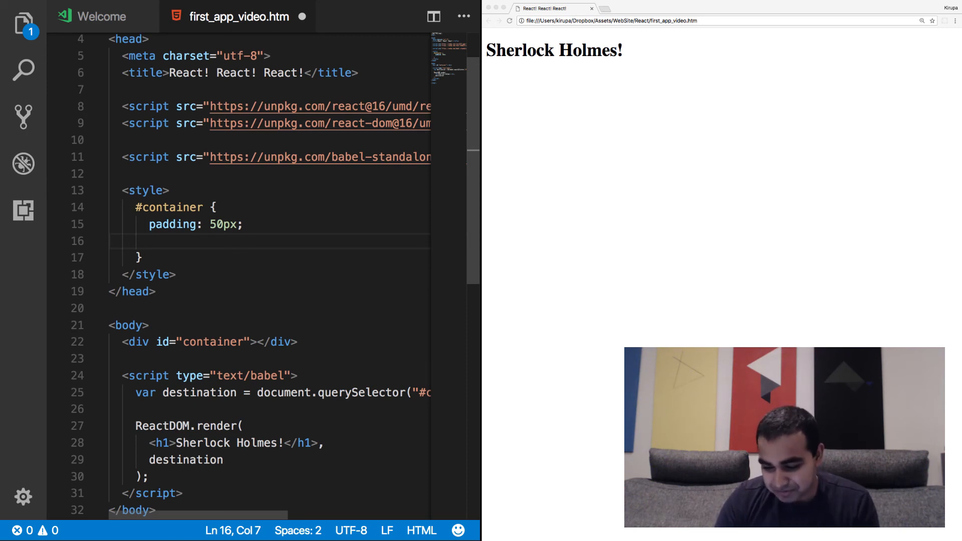
text(background-color)
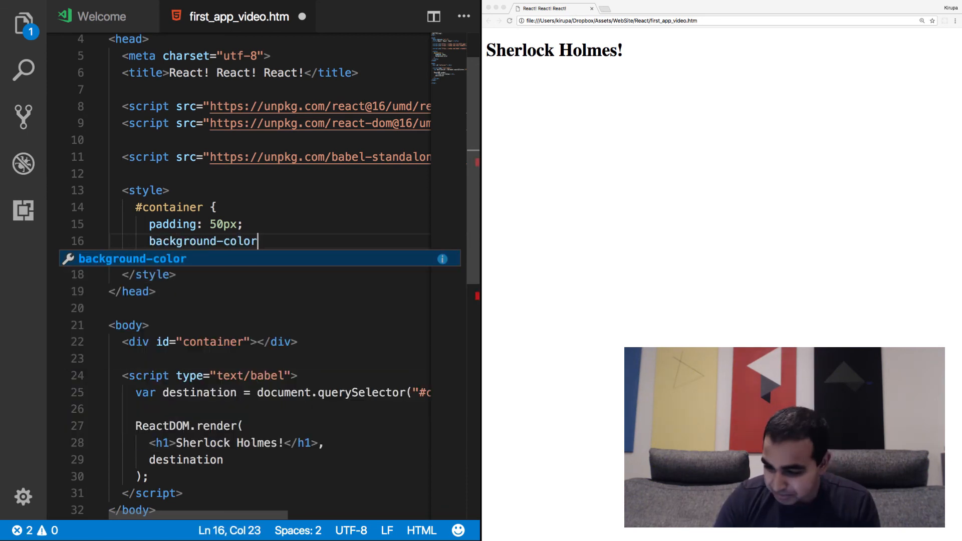
text(: #EEE;)
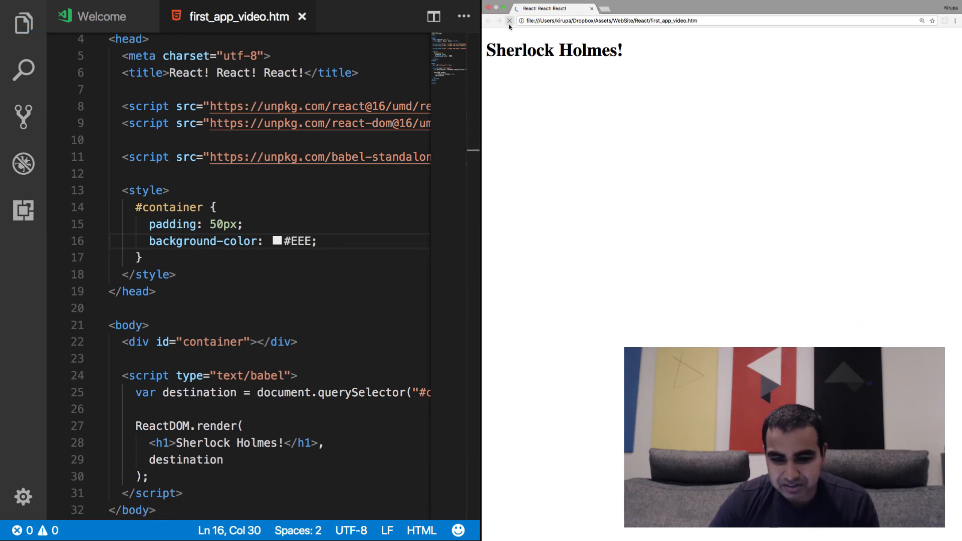
click(509, 20)
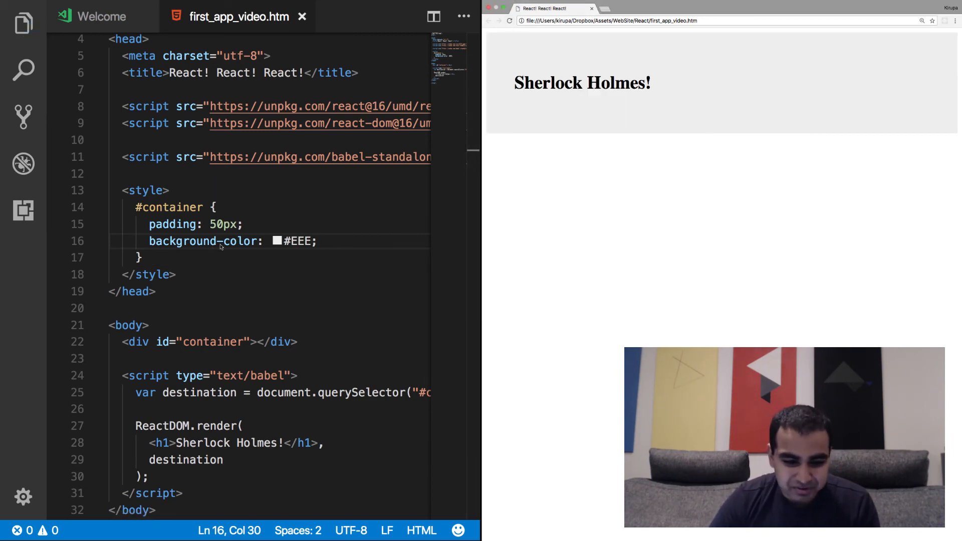
click(156, 258)
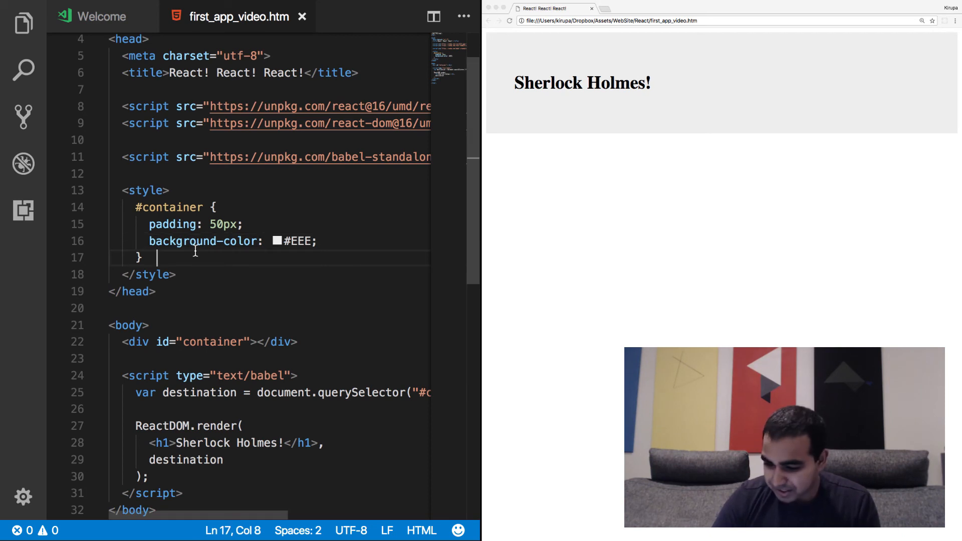
Style #container h1 with font-size 144px, font-family sans-serif and color #0080A8.
text(#container h1 {)
text(font-size: 144)
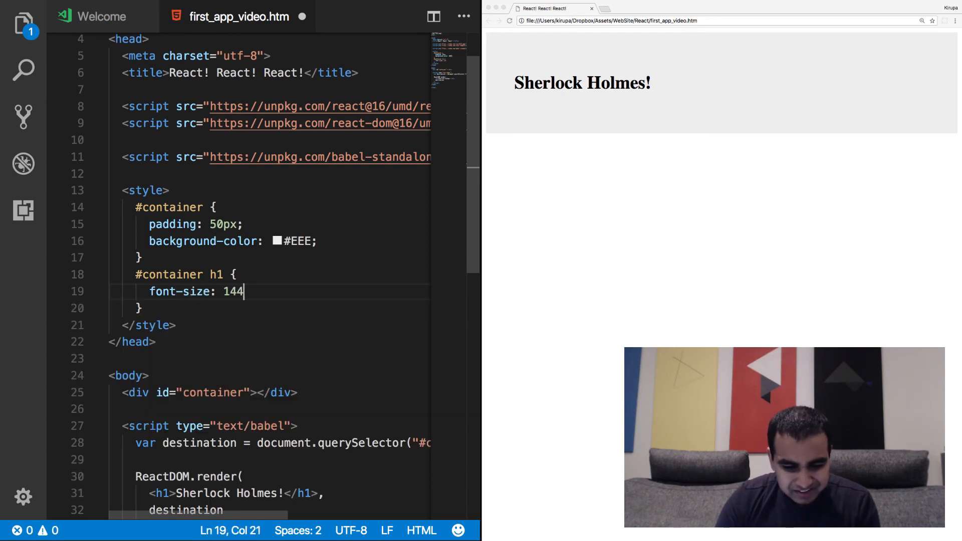
text(px;)
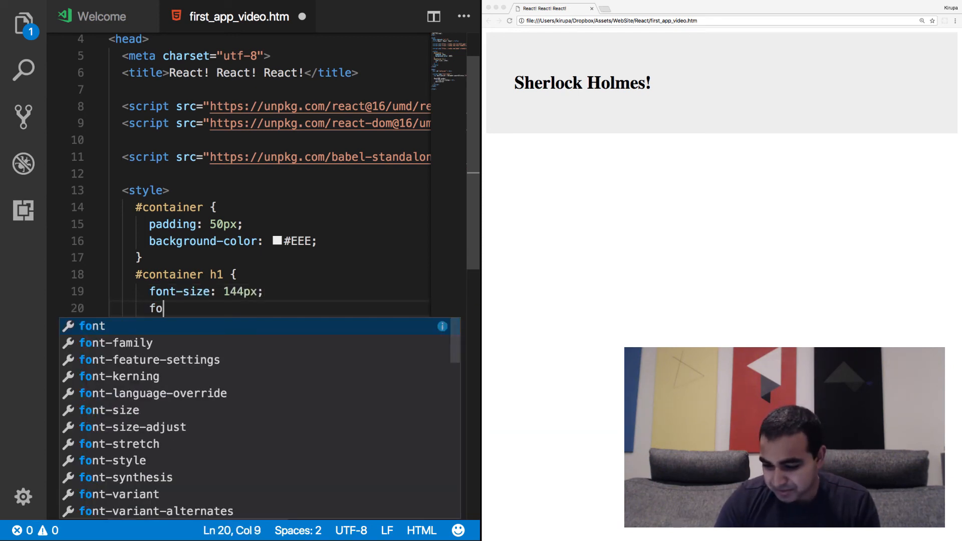
text(nt-family: s)
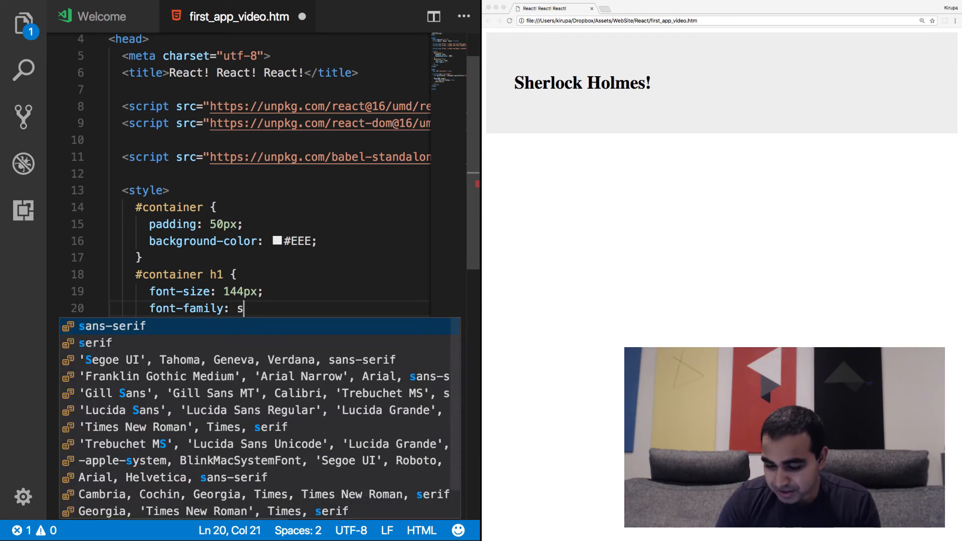
text(ans-serfi)
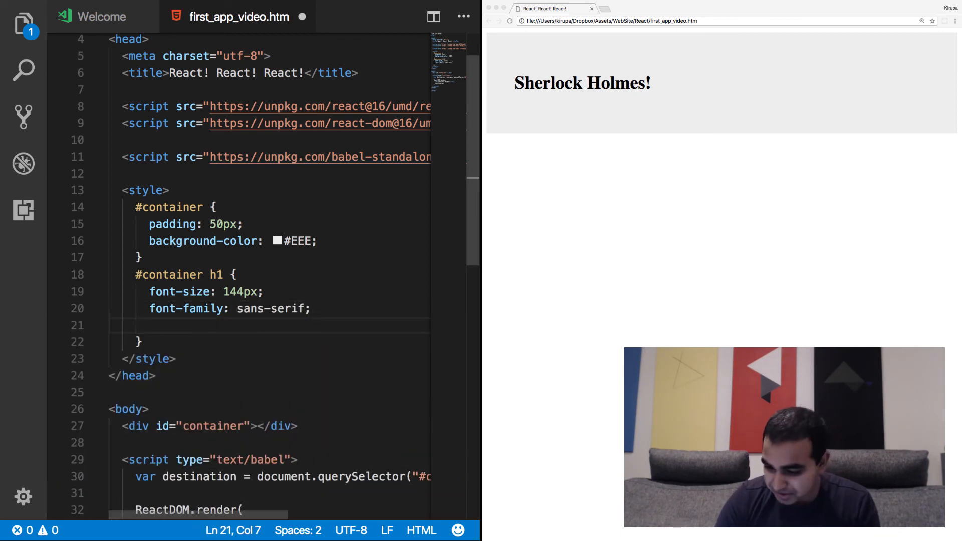
text(color: #)
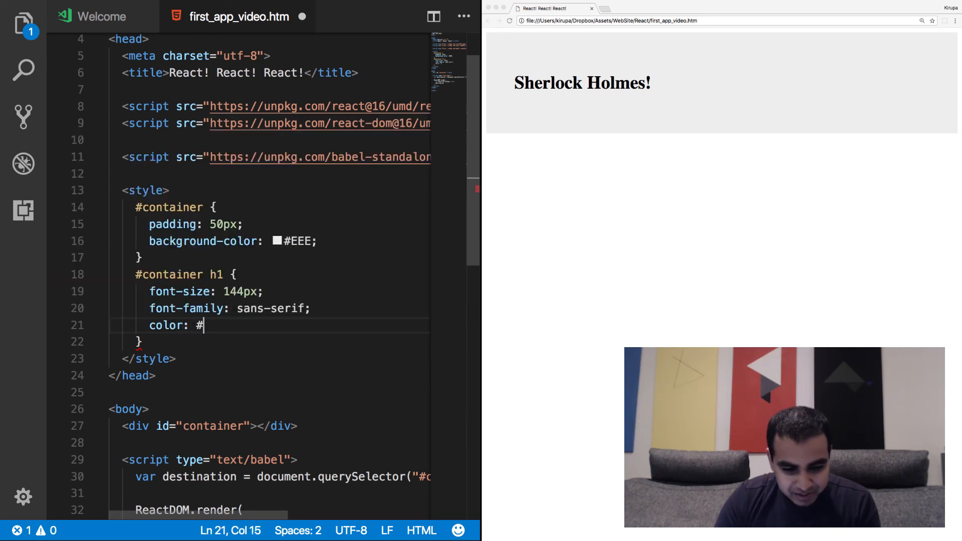
text(0080)
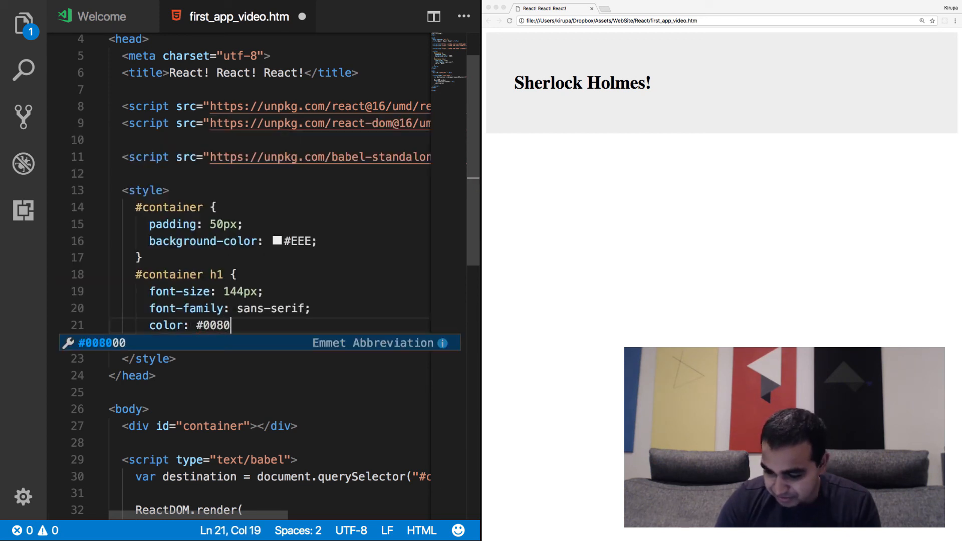
text(A8;)
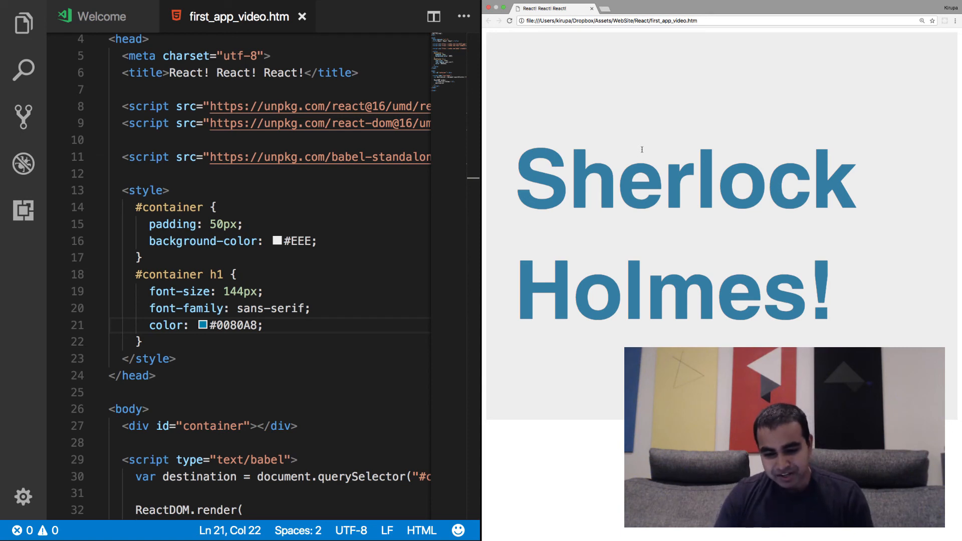
scroll(down, 3)
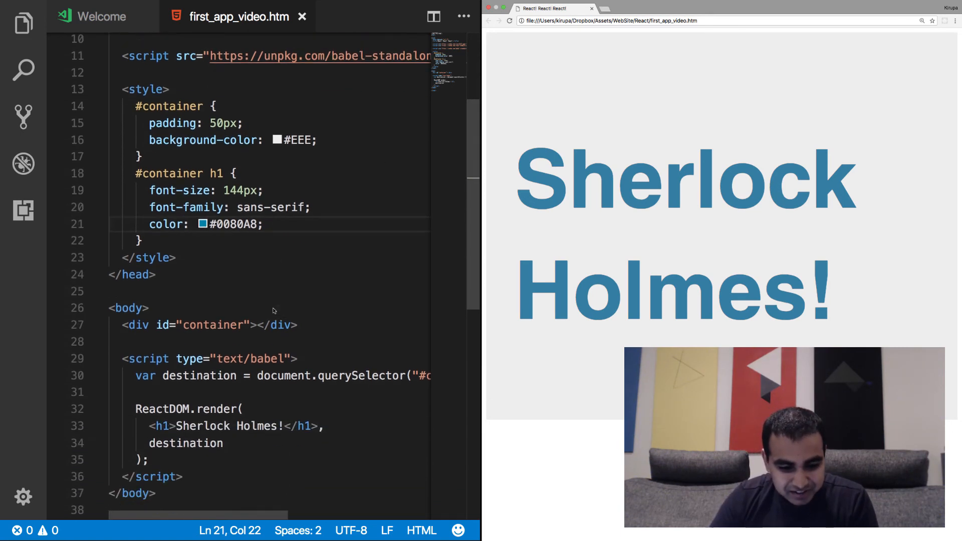
scroll(down, 3)
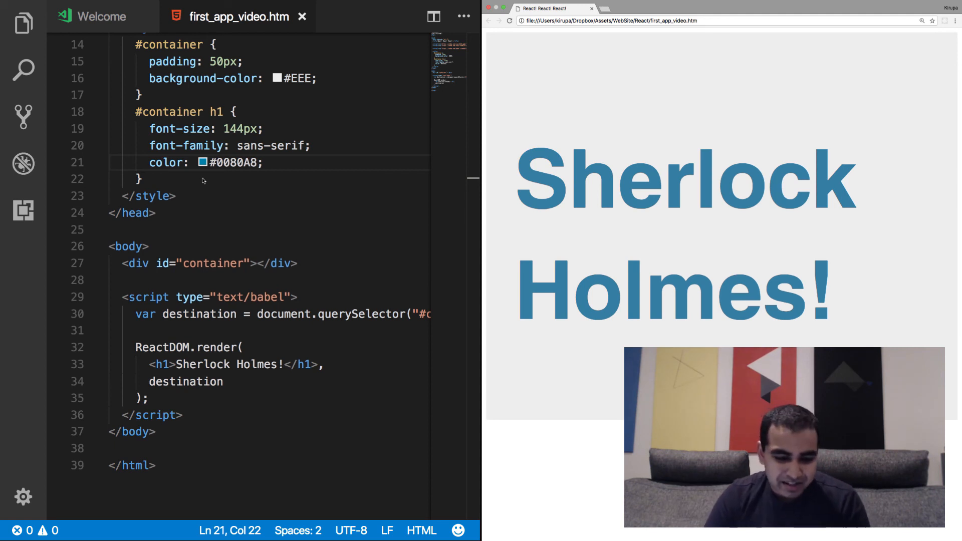
mouse_move(160, 262)
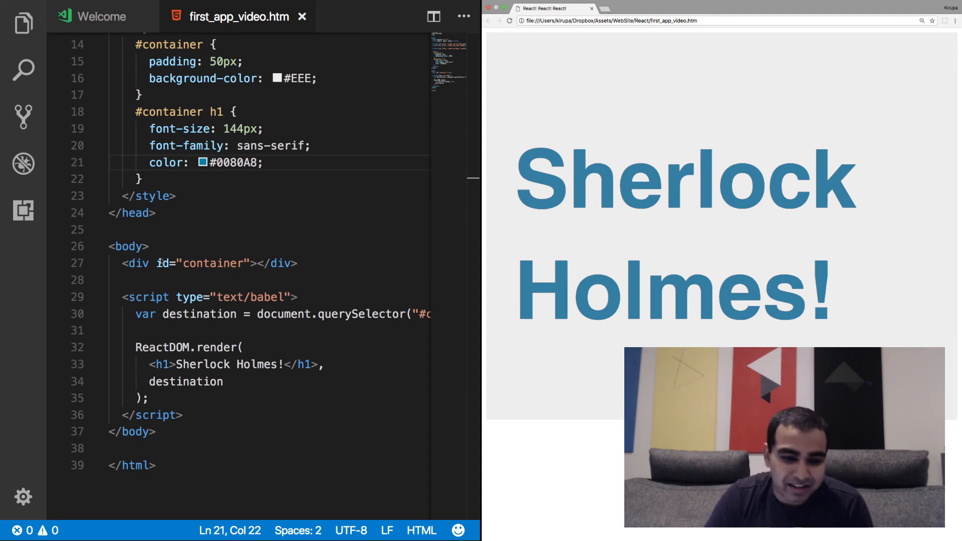
scroll(down, 3)
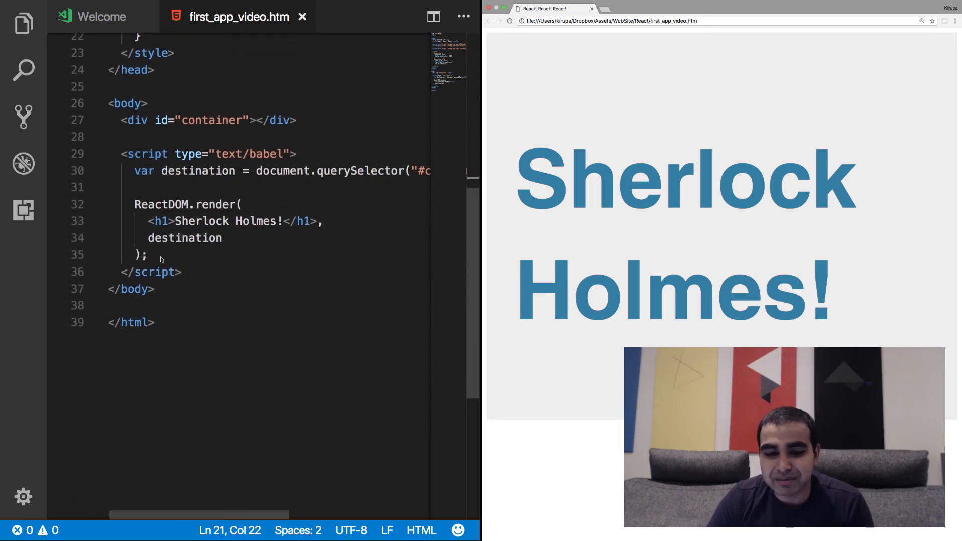